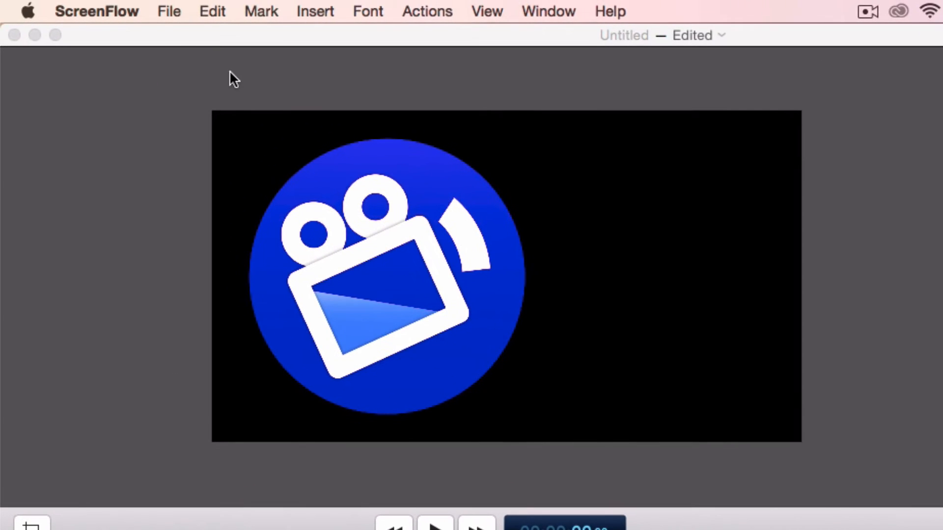
Focus the project window and bring up Export from the File menu
left_click(168, 10)
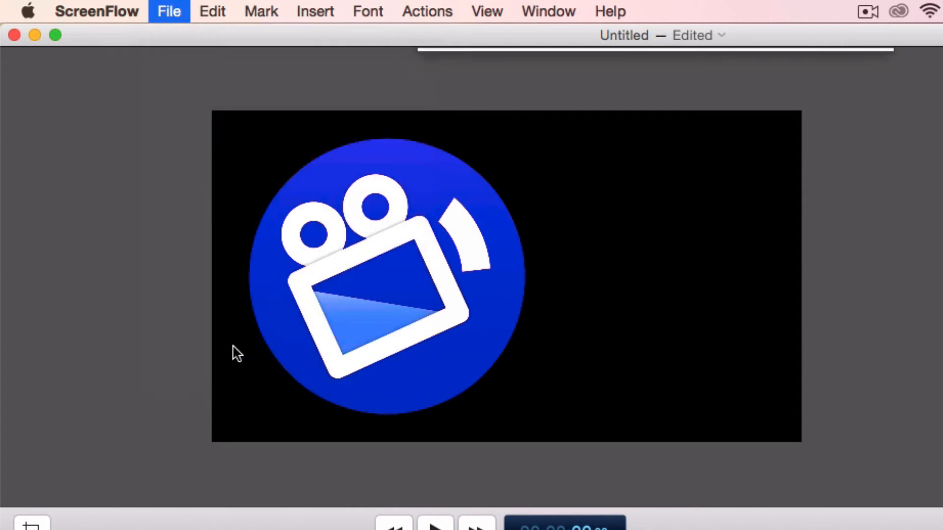
left_click(168, 11)
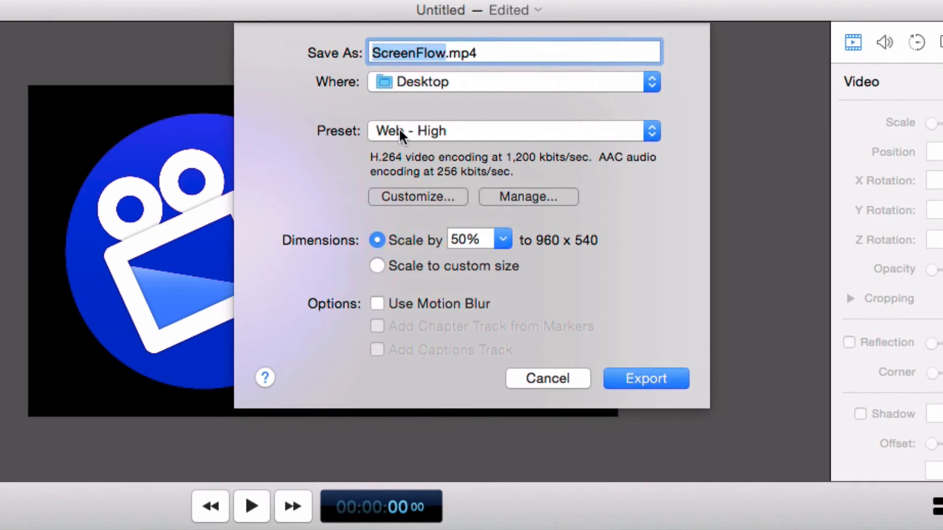
Name the export name.gif on the Desktop using the Animated GIF preset
type("name.mp4")
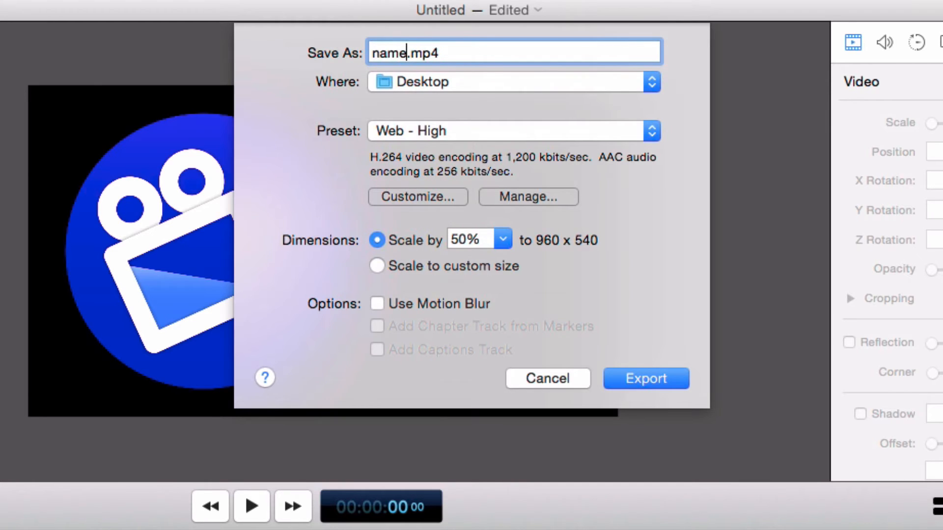
left_click(650, 81)
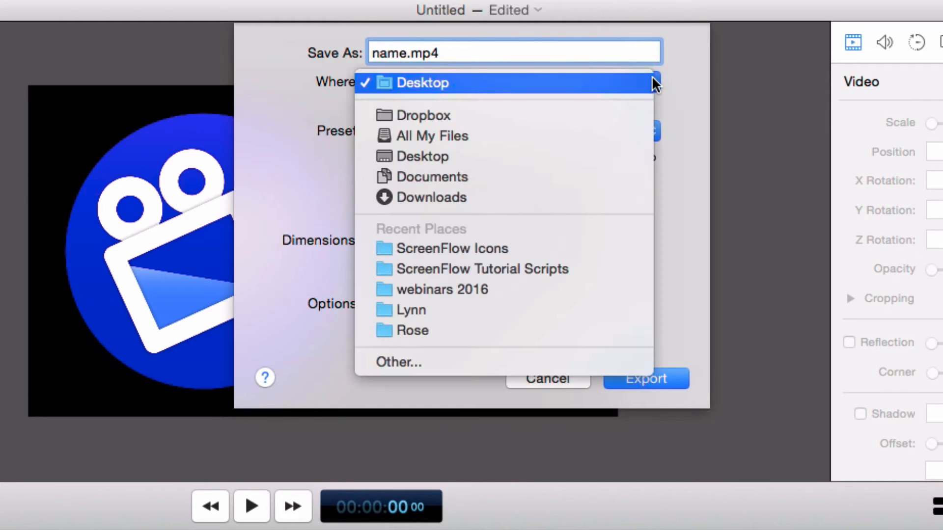
mouse_move(626, 116)
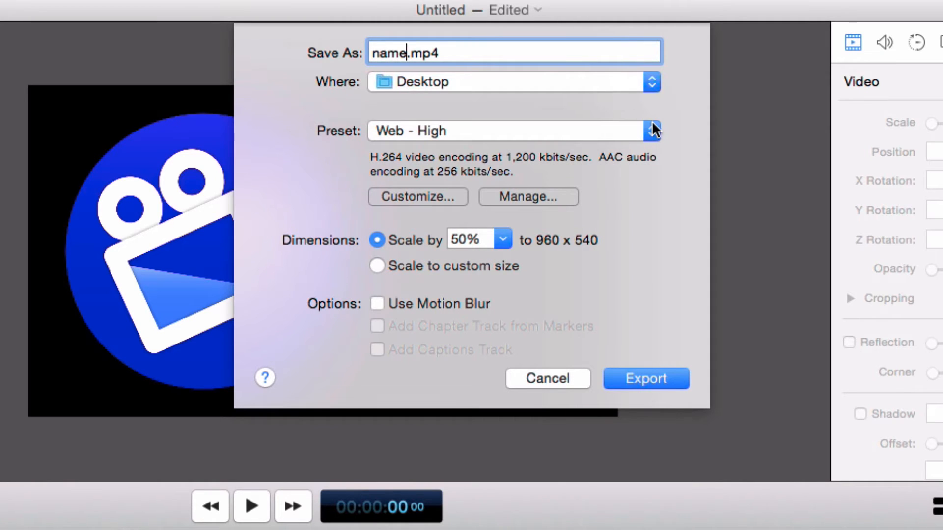
left_click(651, 130)
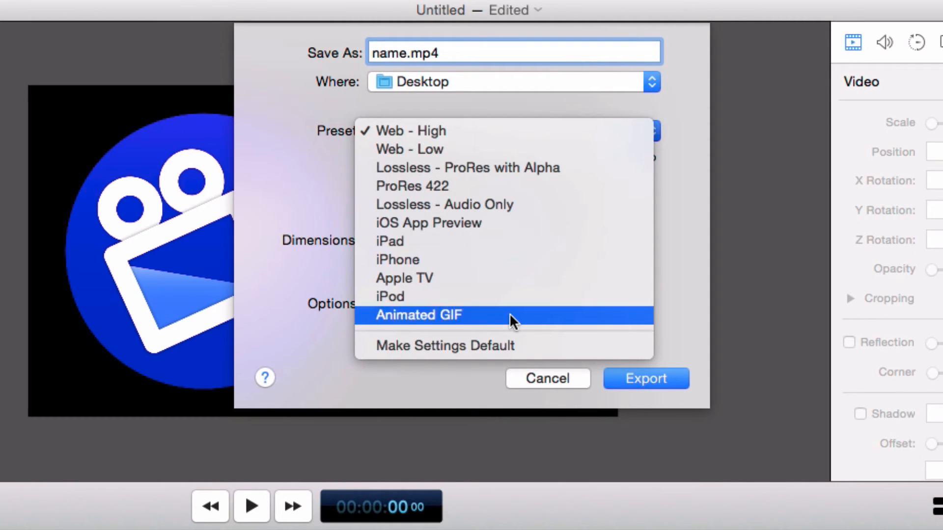
left_click(420, 316)
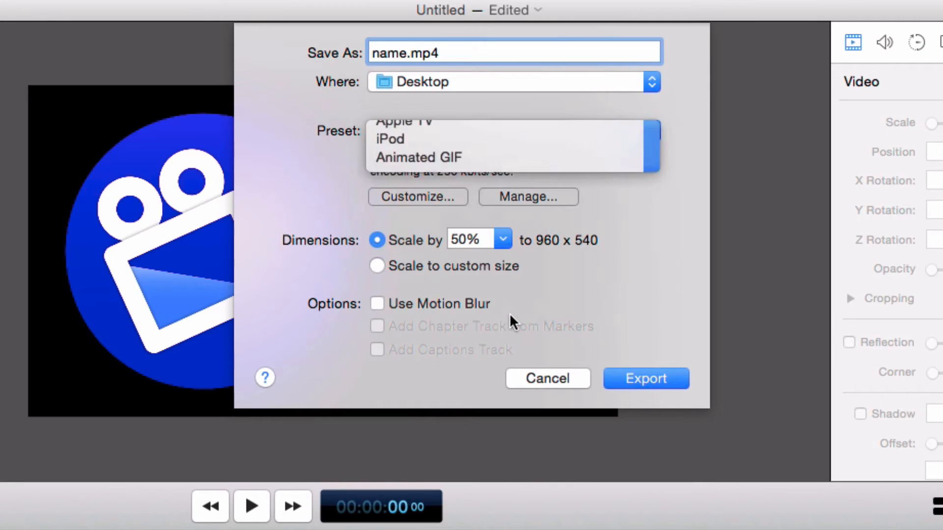
left_click(417, 157)
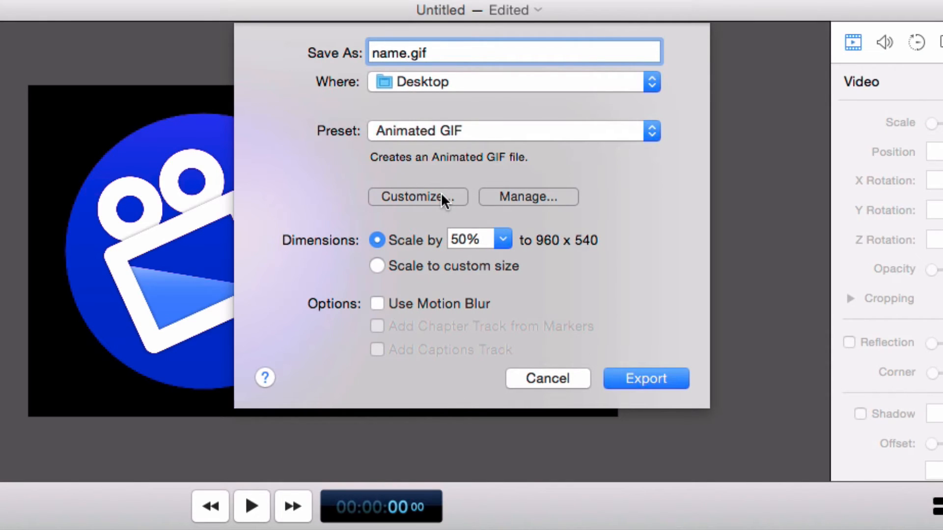
Customize the GIF preset to 32 colors and 25 fps and confirm
left_click(418, 196)
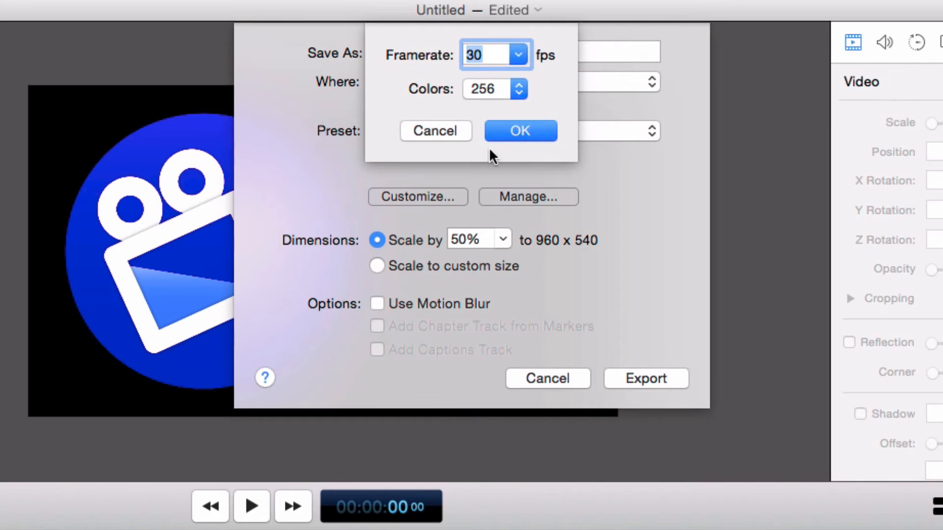
left_click(493, 89)
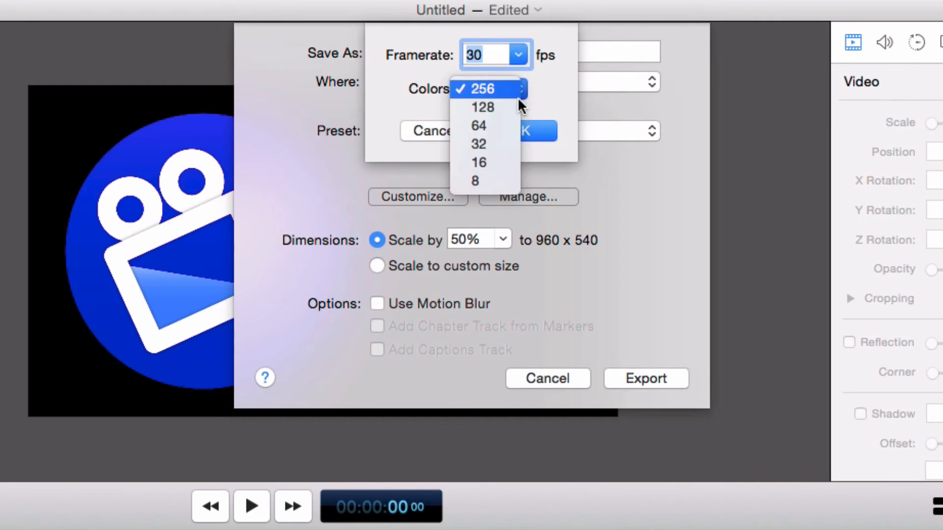
left_click(479, 144)
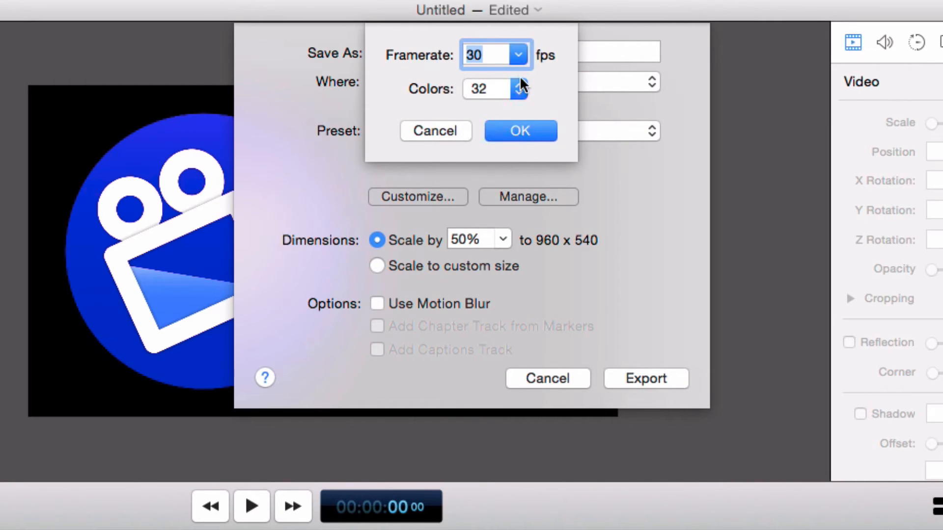
left_click(492, 55)
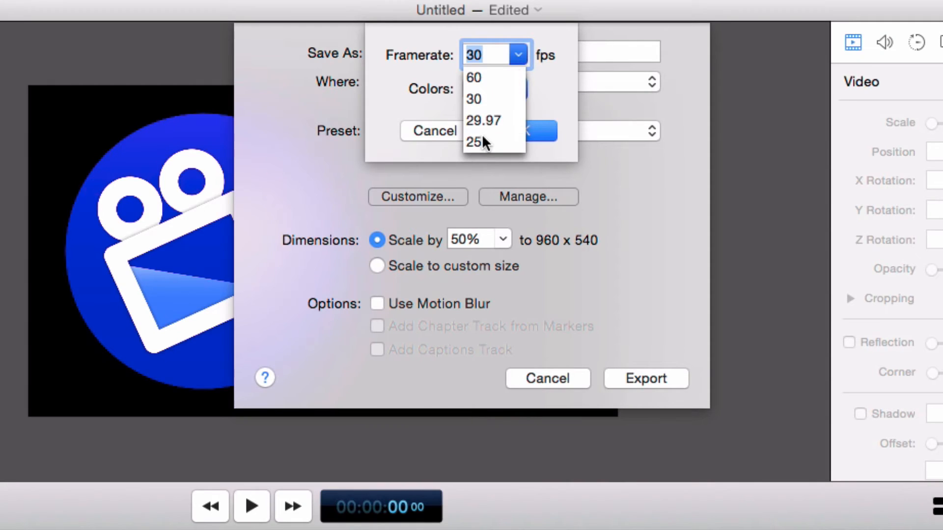
left_click(478, 142)
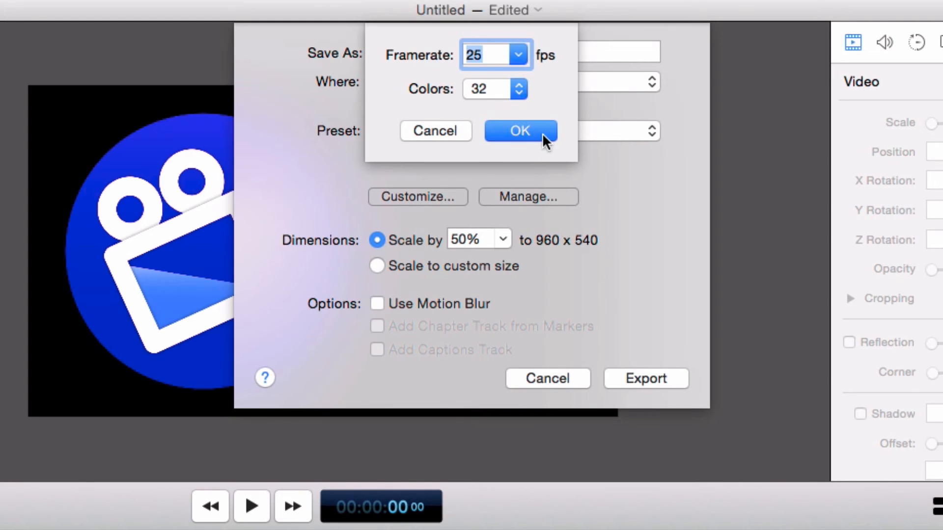
left_click(520, 131)
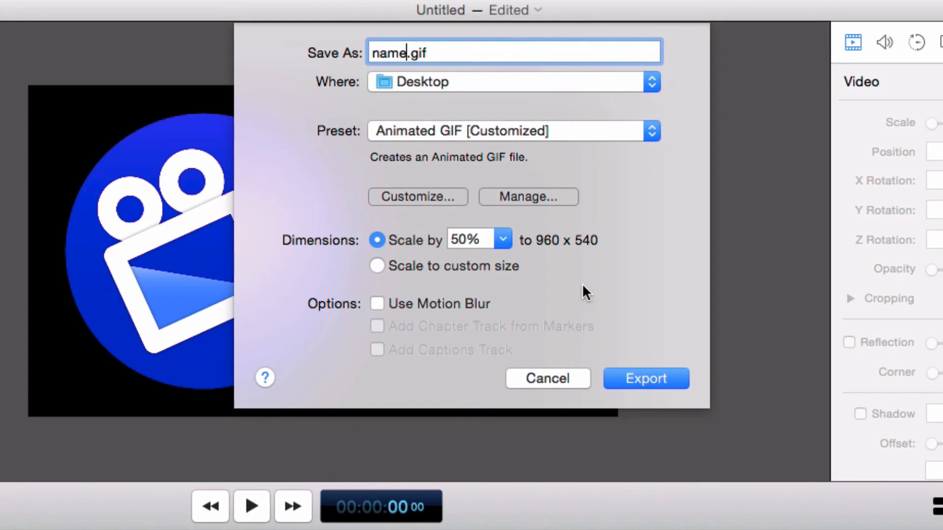
Scale the GIF output to a custom size of 1920 by 1080
left_click(377, 266)
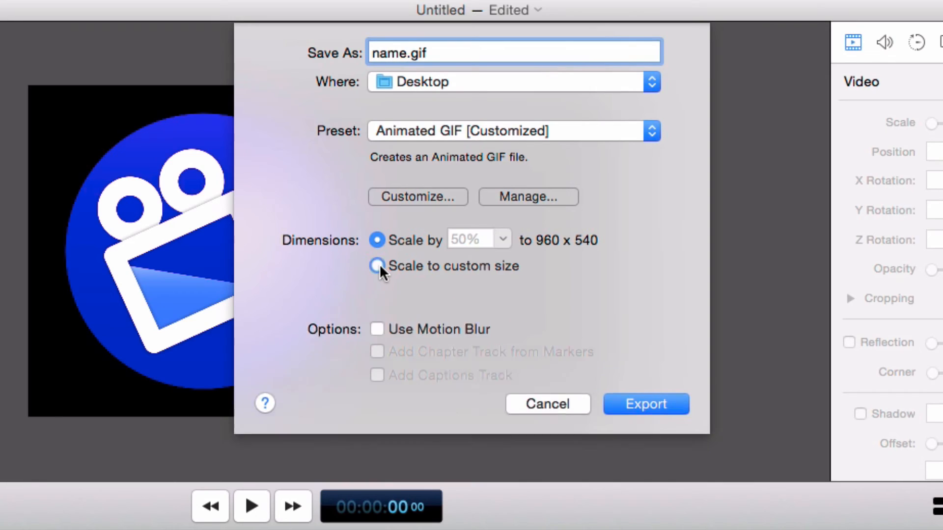
left_click(377, 266)
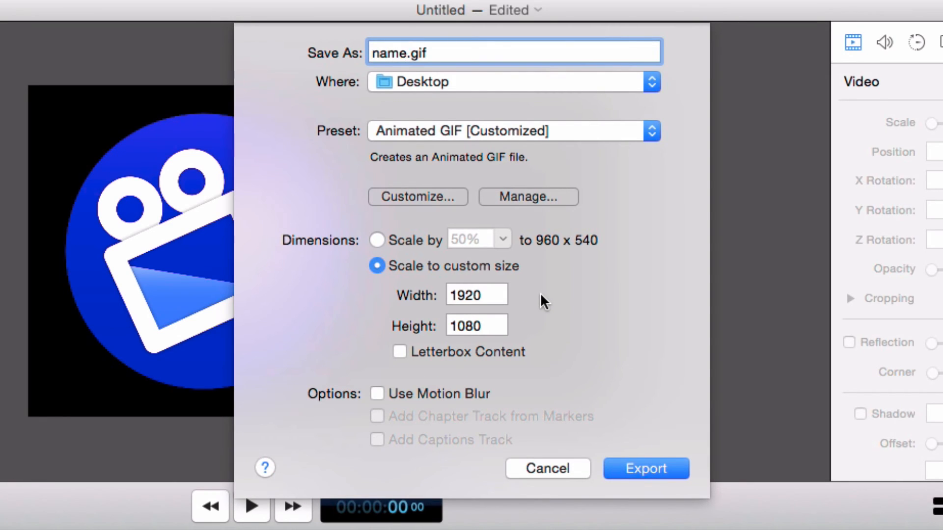
mouse_move(588, 363)
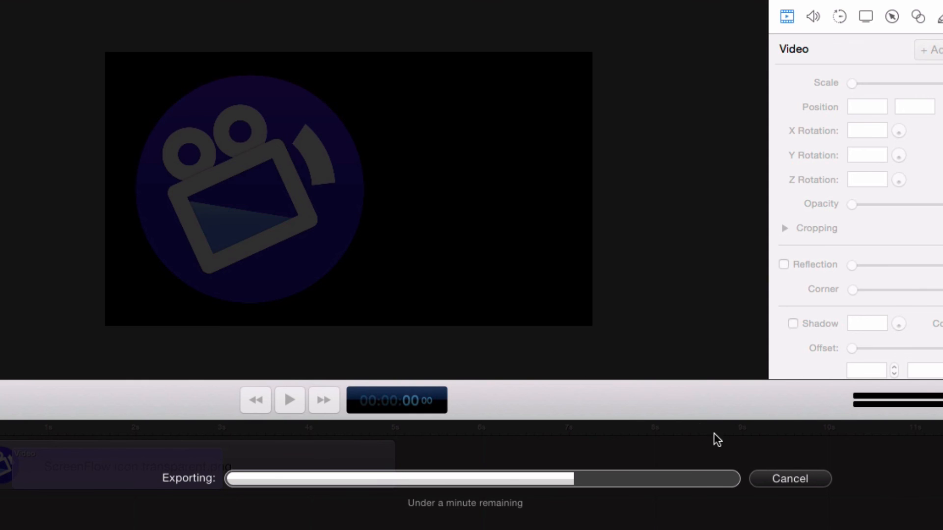
mouse_move(802, 455)
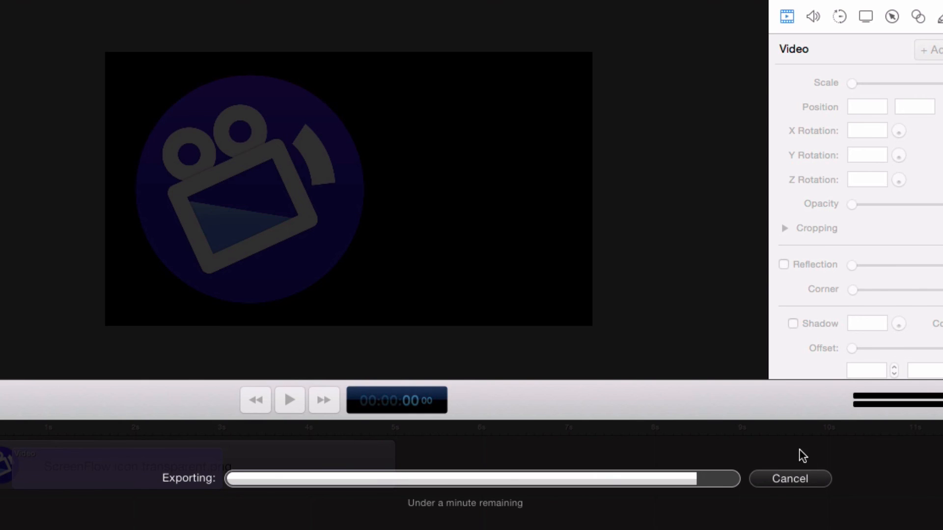